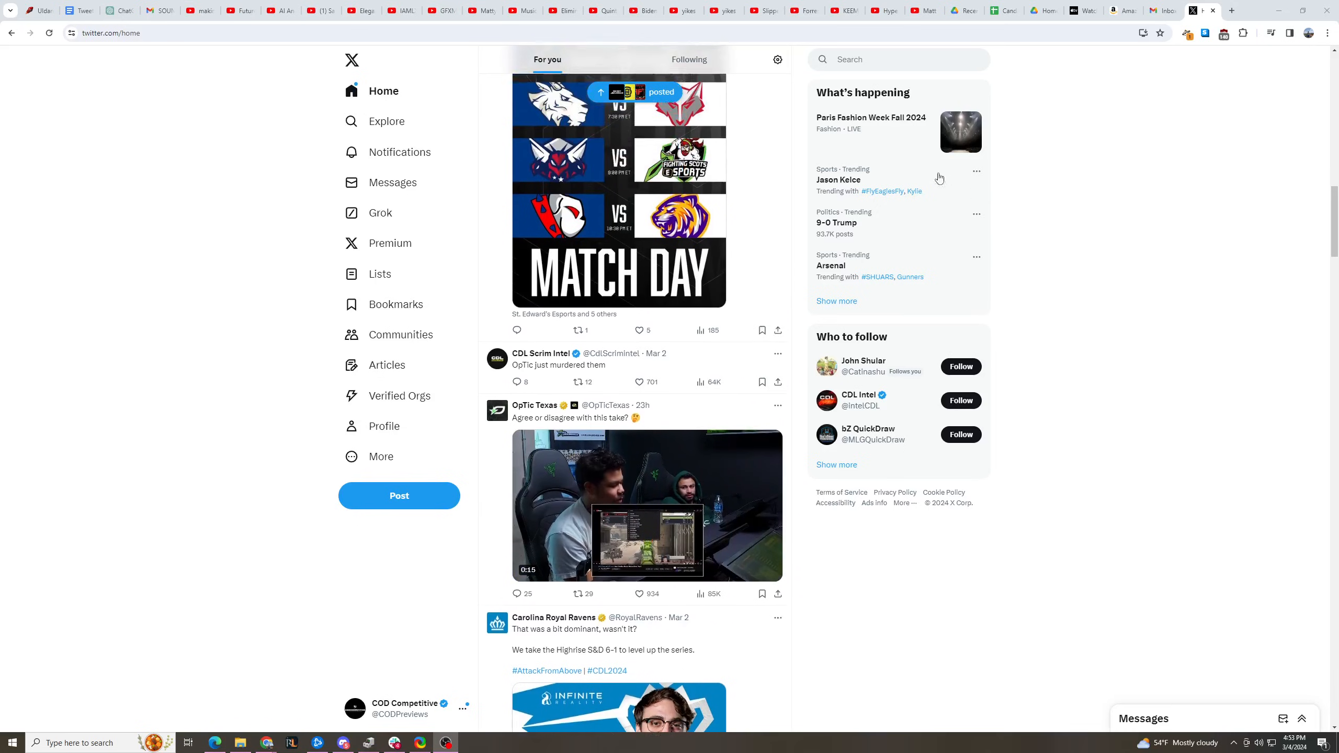
Step: Find the SpawnUp Scump and Skyz clip under 'cdl' media results, copy its URL, and start a post
{"action": "type", "text": "cdl"}
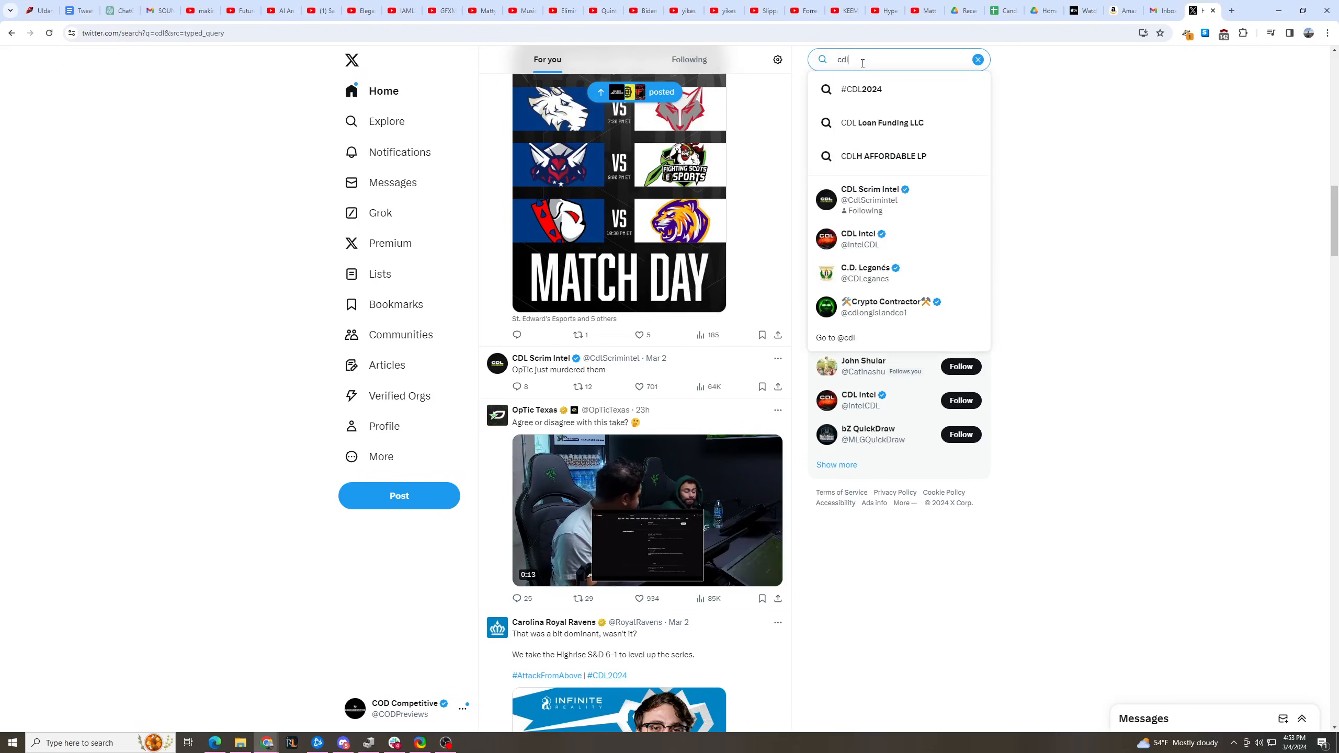
{"action": "left_click", "coordinate": [700, 86]}
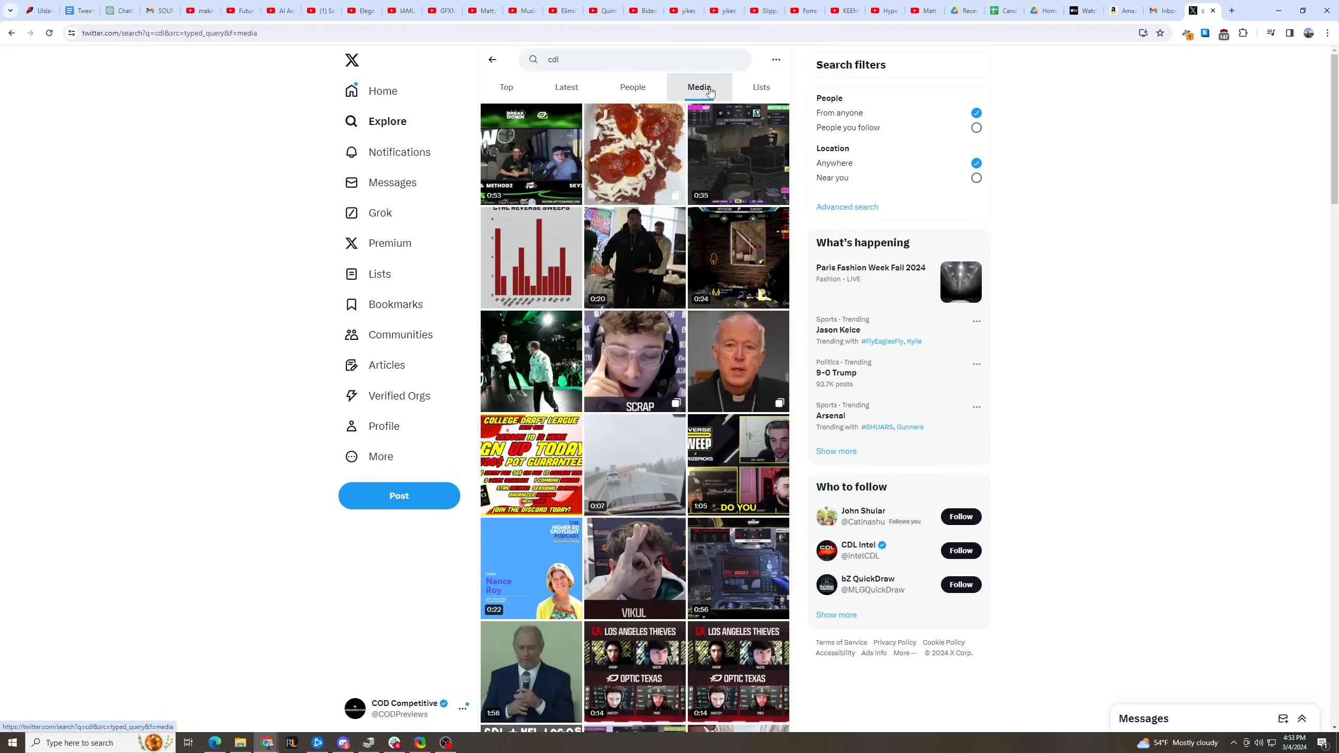
{"action": "mouse_move", "coordinate": [548, 152]}
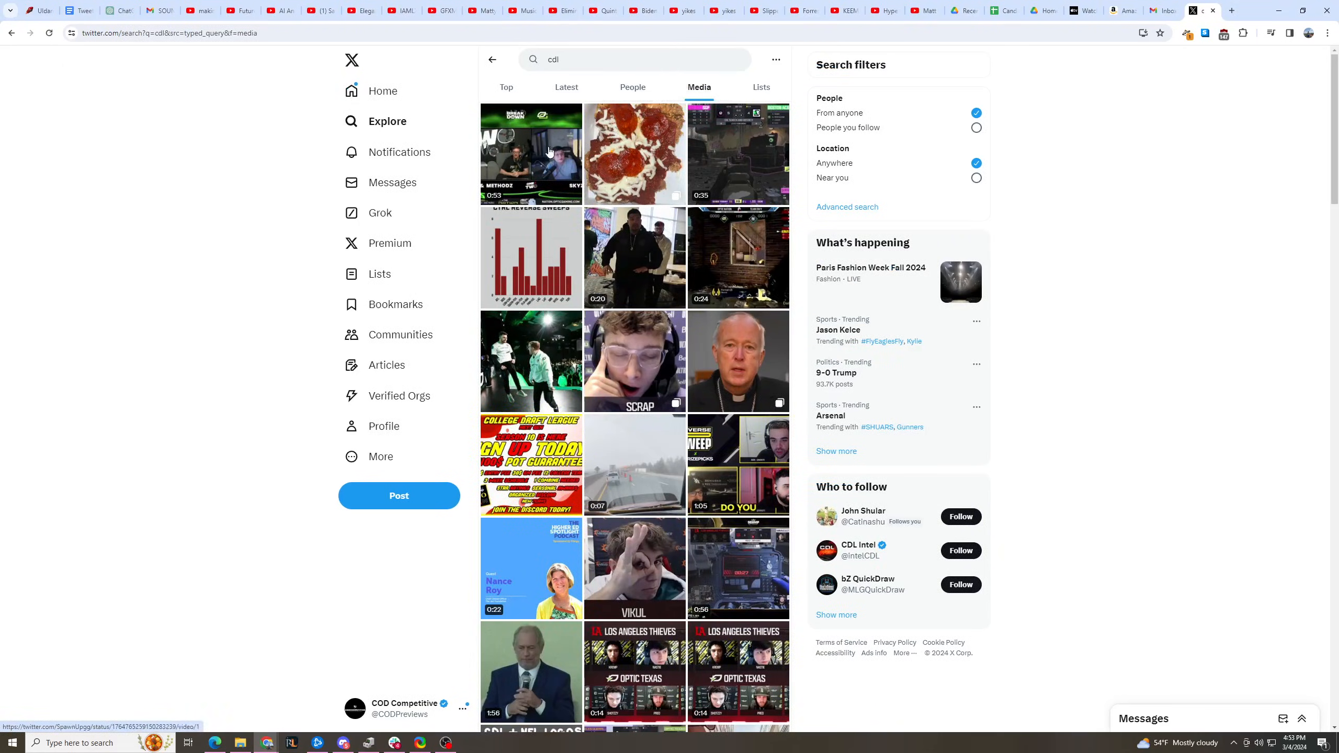
{"action": "left_click", "coordinate": [530, 154]}
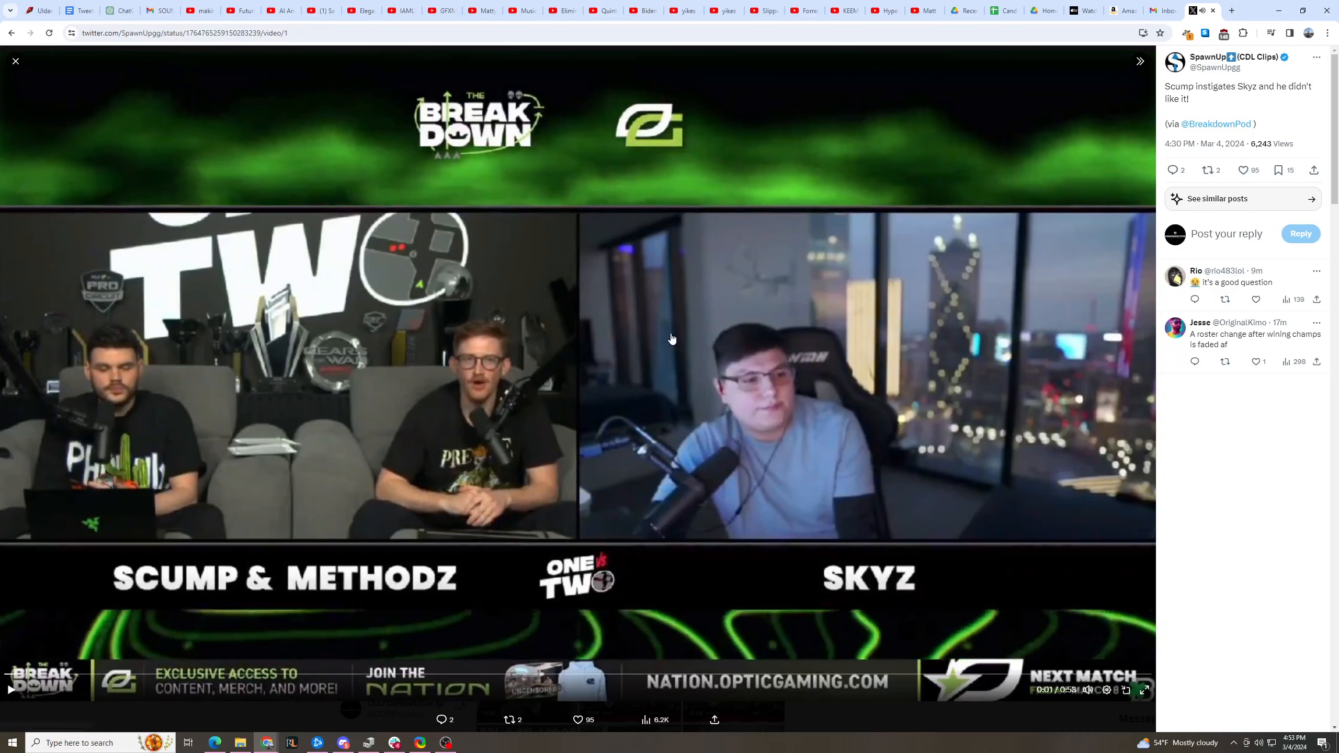
{"action": "left_click", "coordinate": [213, 32]}
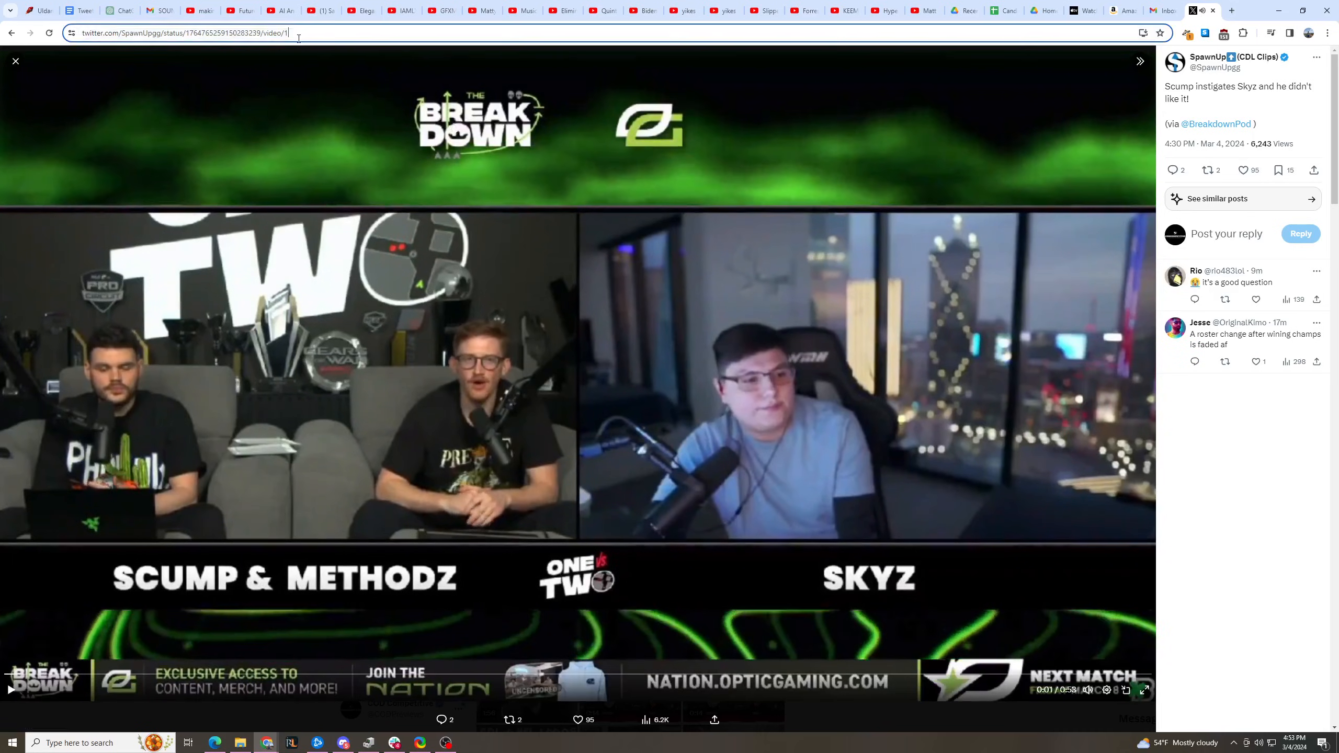
{"action": "left_click", "coordinate": [179, 32]}
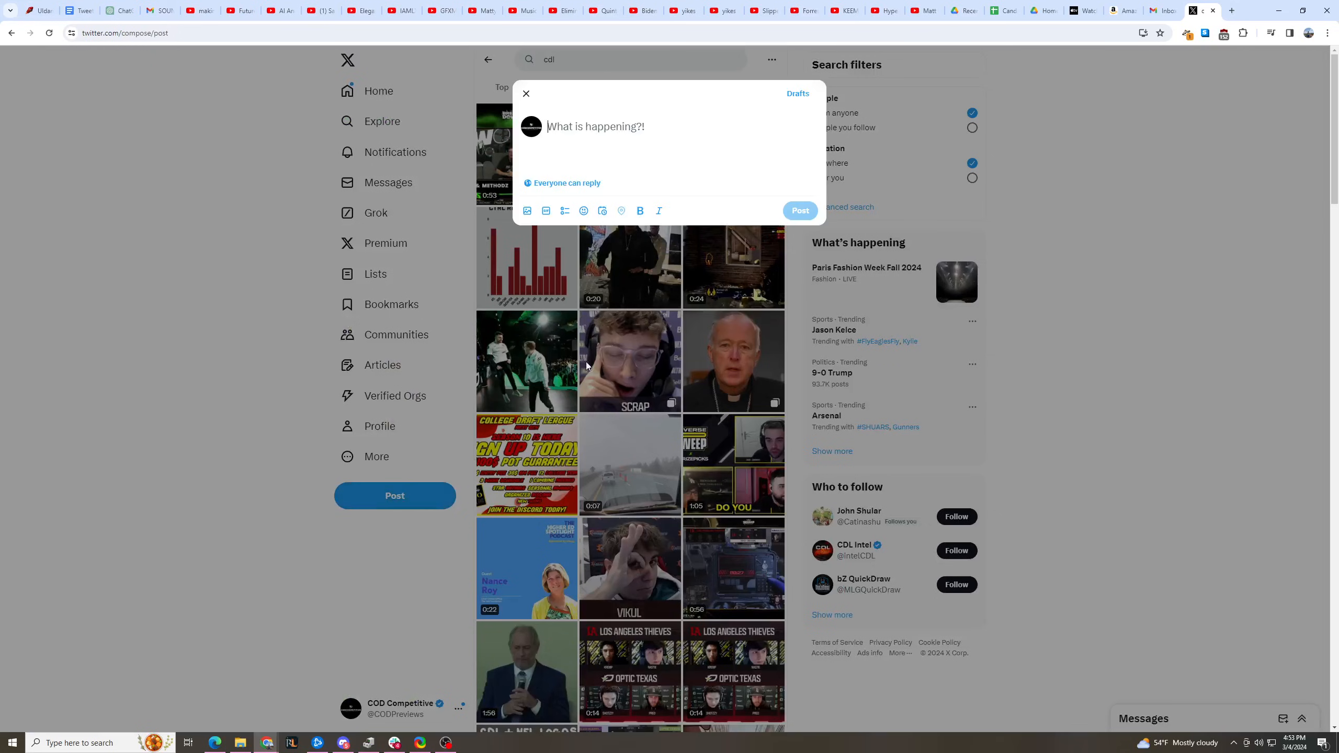
Step: Paste the SpawnUp clip's video/1 link into the draft, then close and save it
{"action": "type", "text": "https://twitter.com/SpawnUpgg/status/1764765259150283239/video/1"}
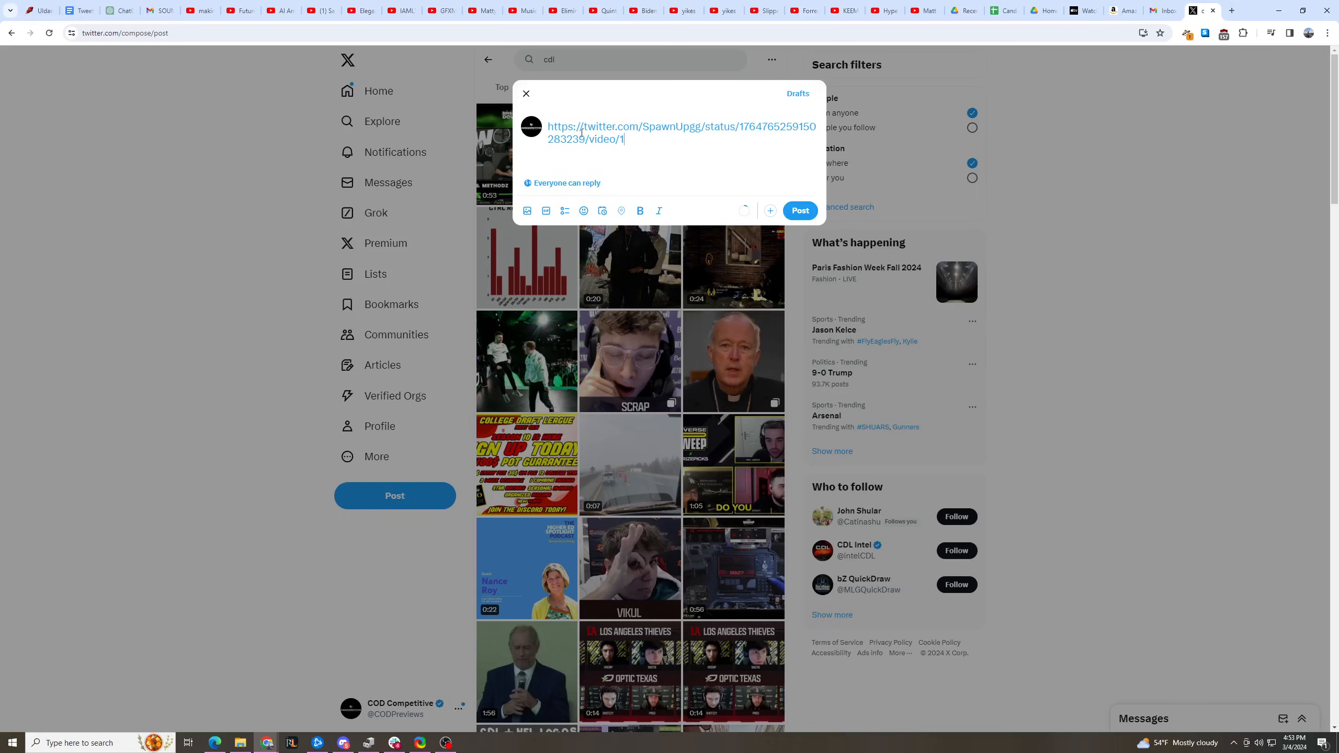
{"action": "left_click", "coordinate": [526, 93]}
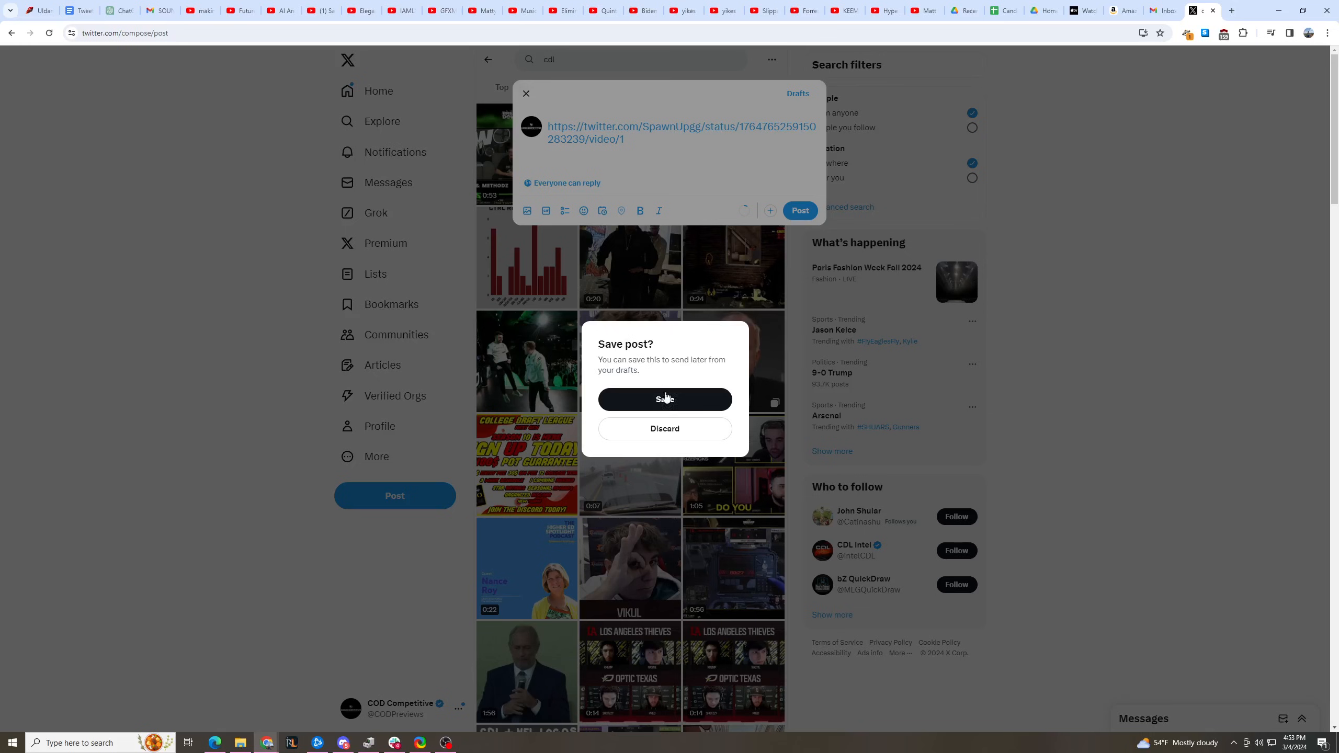
{"action": "left_click", "coordinate": [664, 427]}
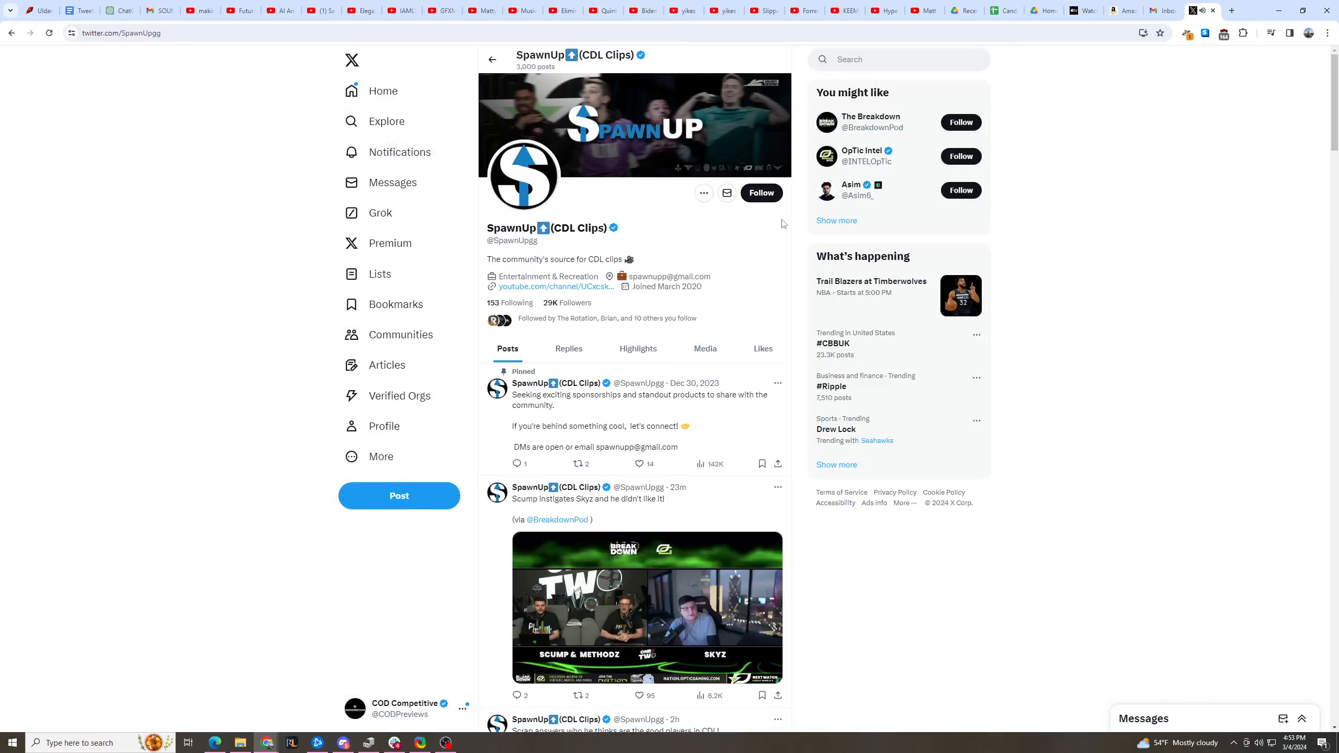
Step: Append /video/1 to the SpawnUp clip post's URL and start a fresh post
{"action": "scroll", "scroll_direction": "down", "scroll_amount": 3}
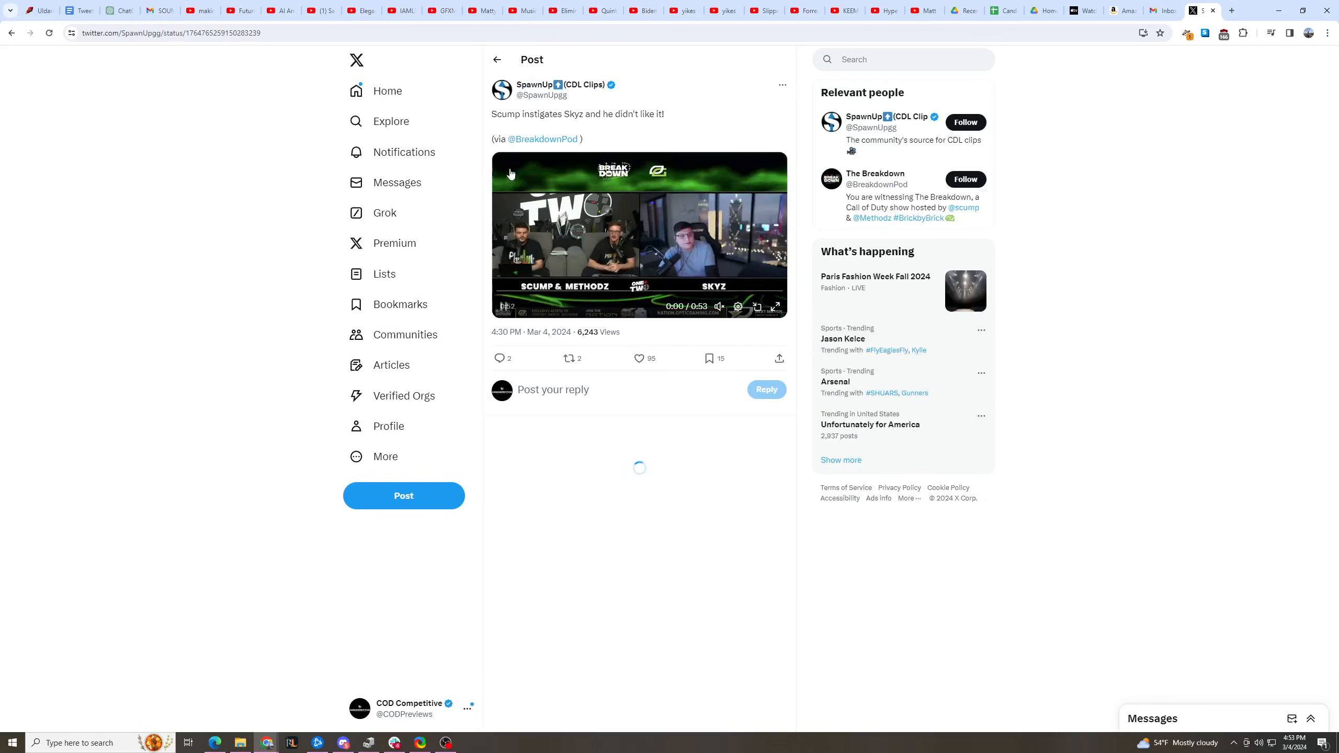
{"action": "left_click", "coordinate": [171, 32]}
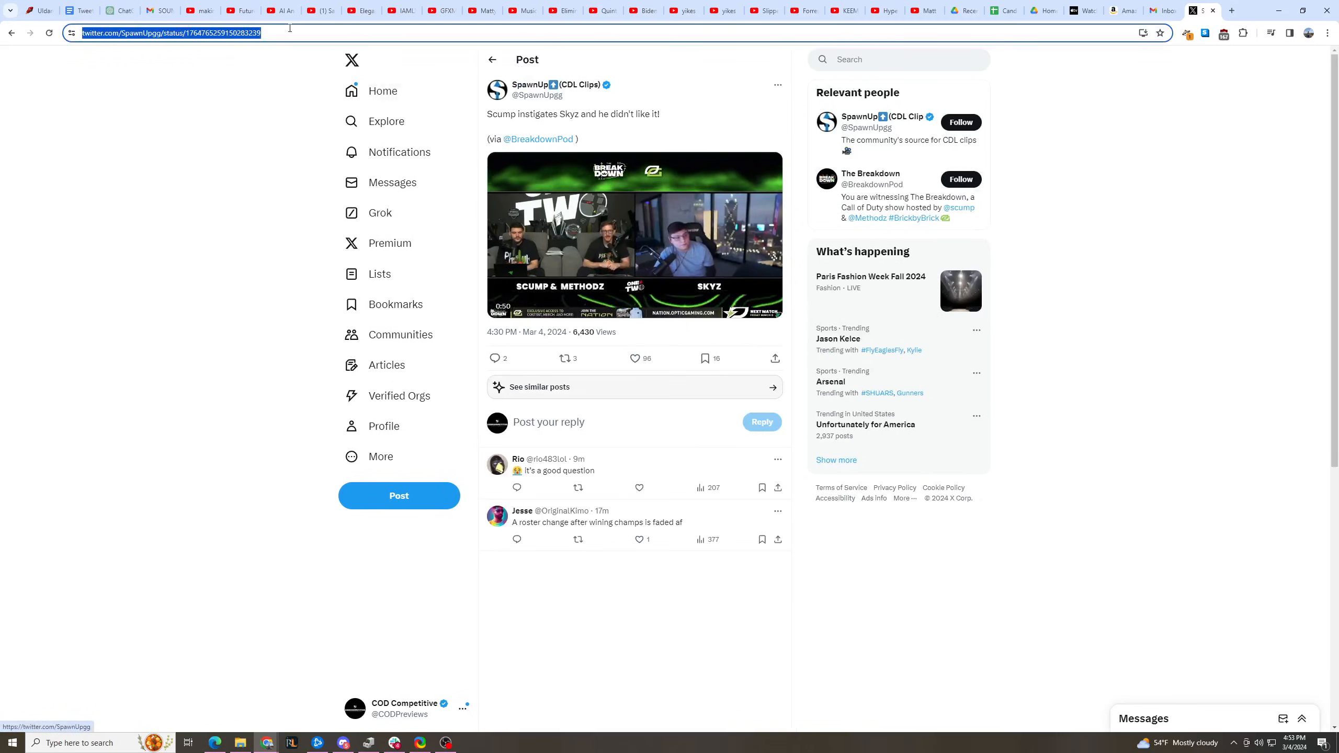
{"action": "type", "text": "/video/1"}
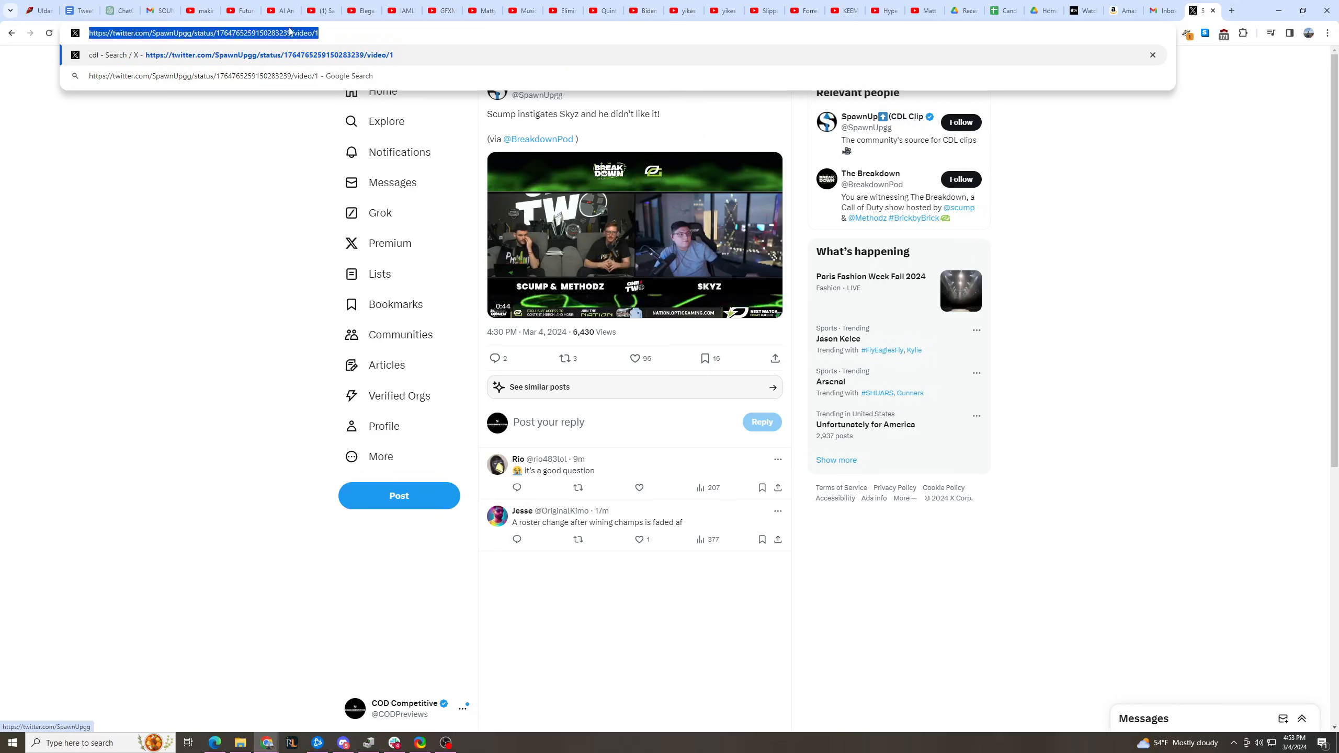
{"action": "left_click", "coordinate": [394, 495]}
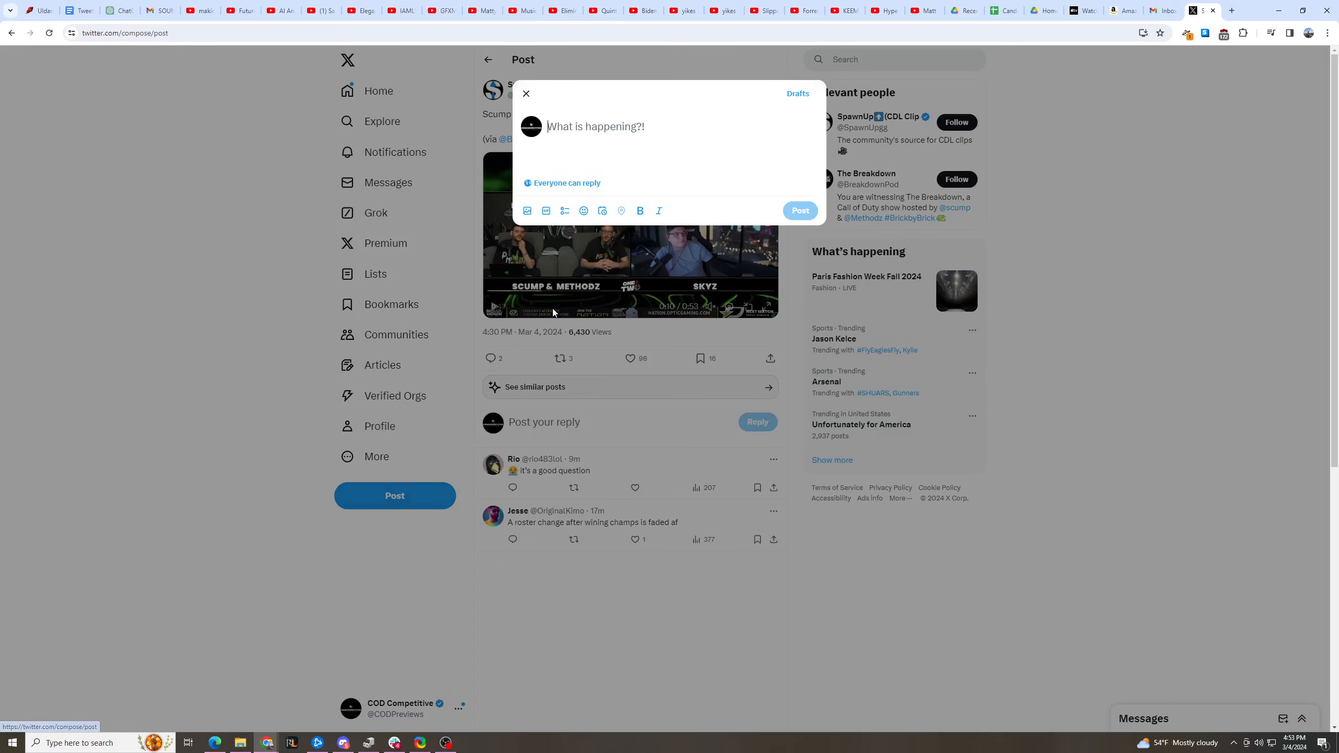
Step: Add a laughing emoji, then paste the SpawnUp clip's /video/1 link after it
{"action": "left_click", "coordinate": [584, 211]}
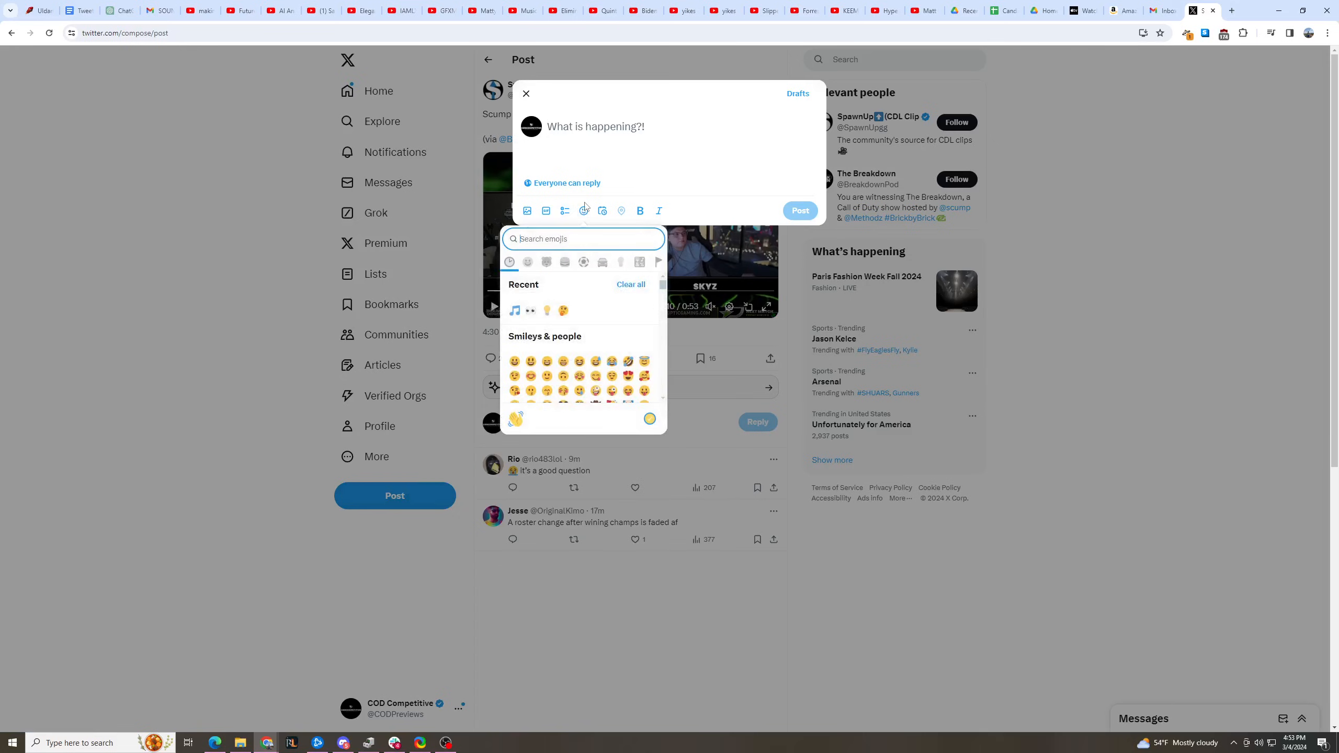
{"action": "type", "text": "laughing"}
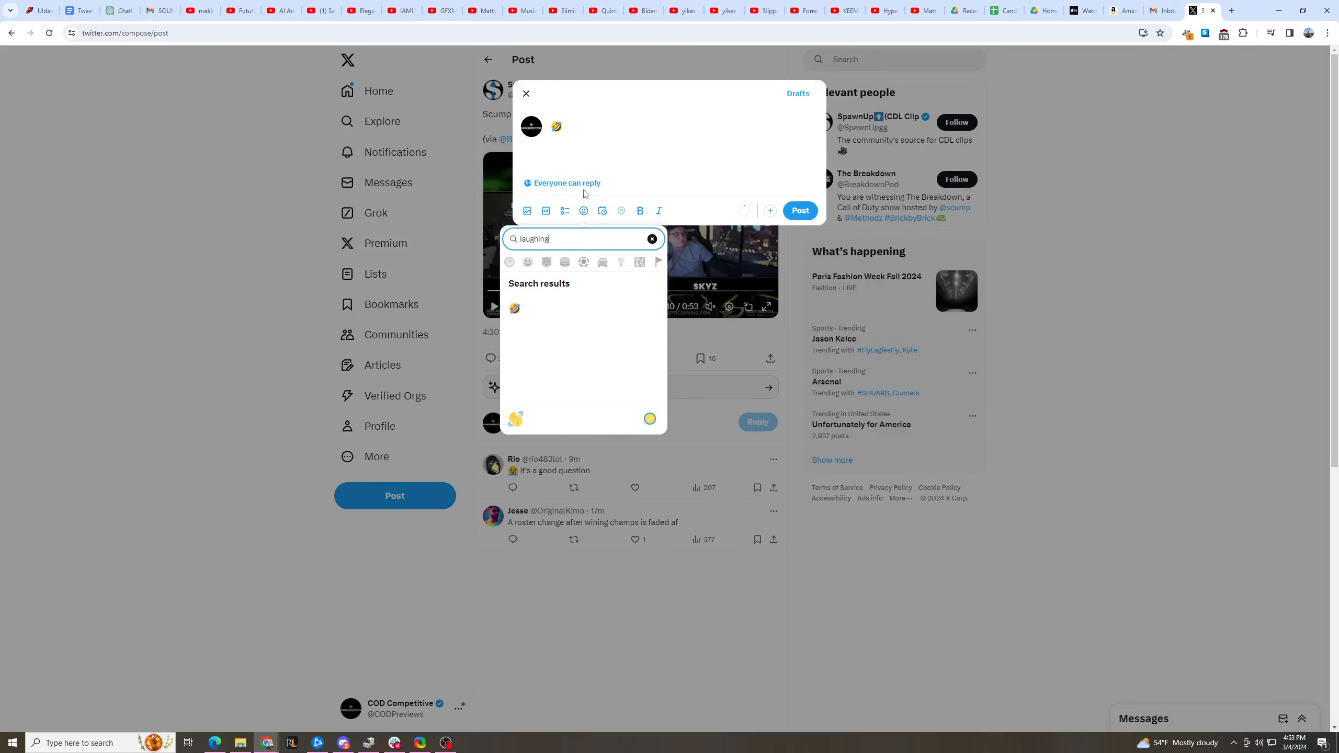
{"action": "left_click", "coordinate": [514, 308]}
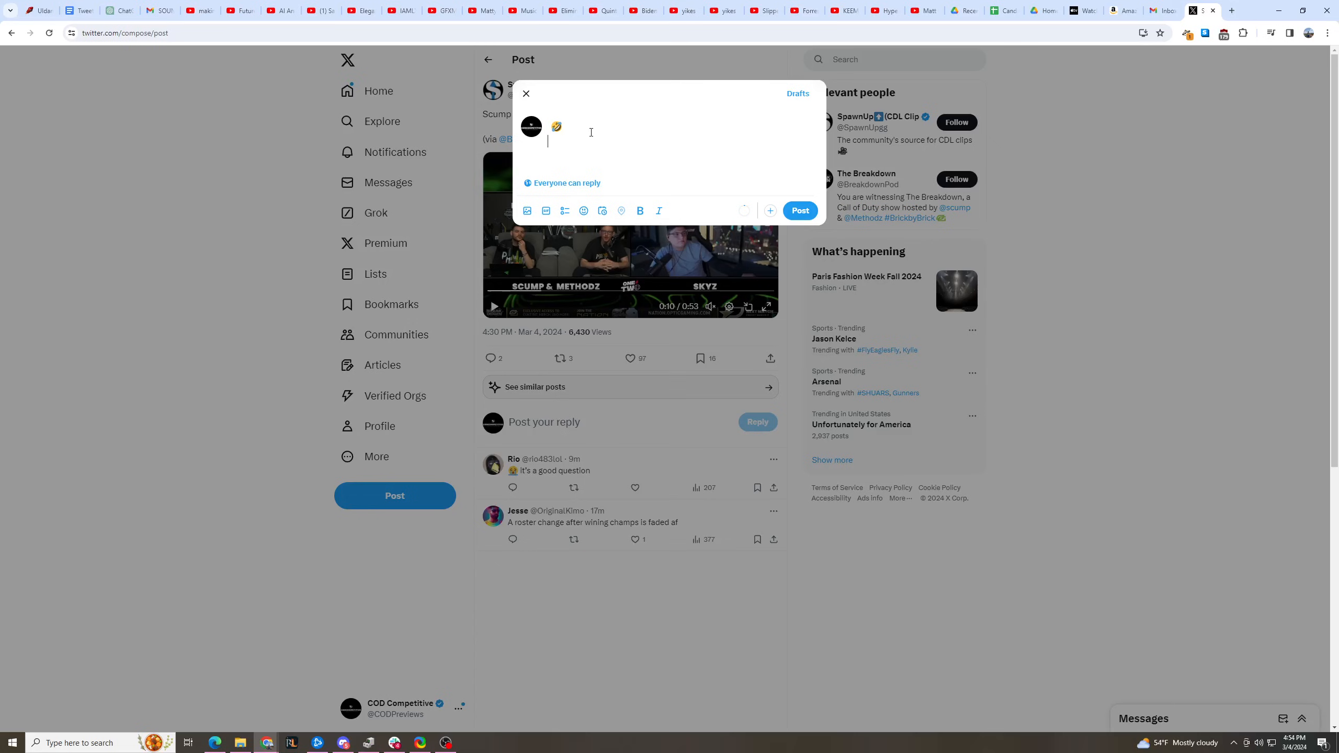
{"action": "type", "text": "https://twitter.com/SpawnUpgg/status/1764765259150283239/video/1"}
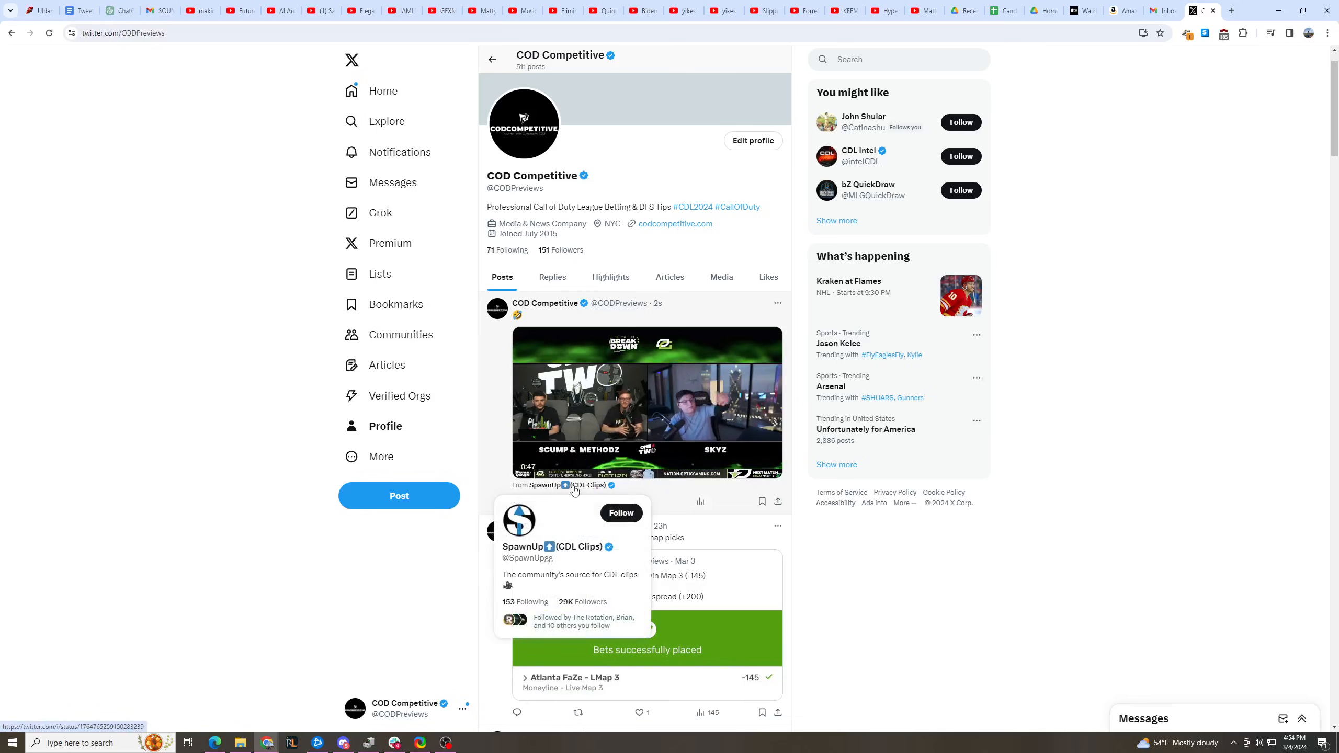
{"action": "mouse_move", "coordinate": [492, 439]}
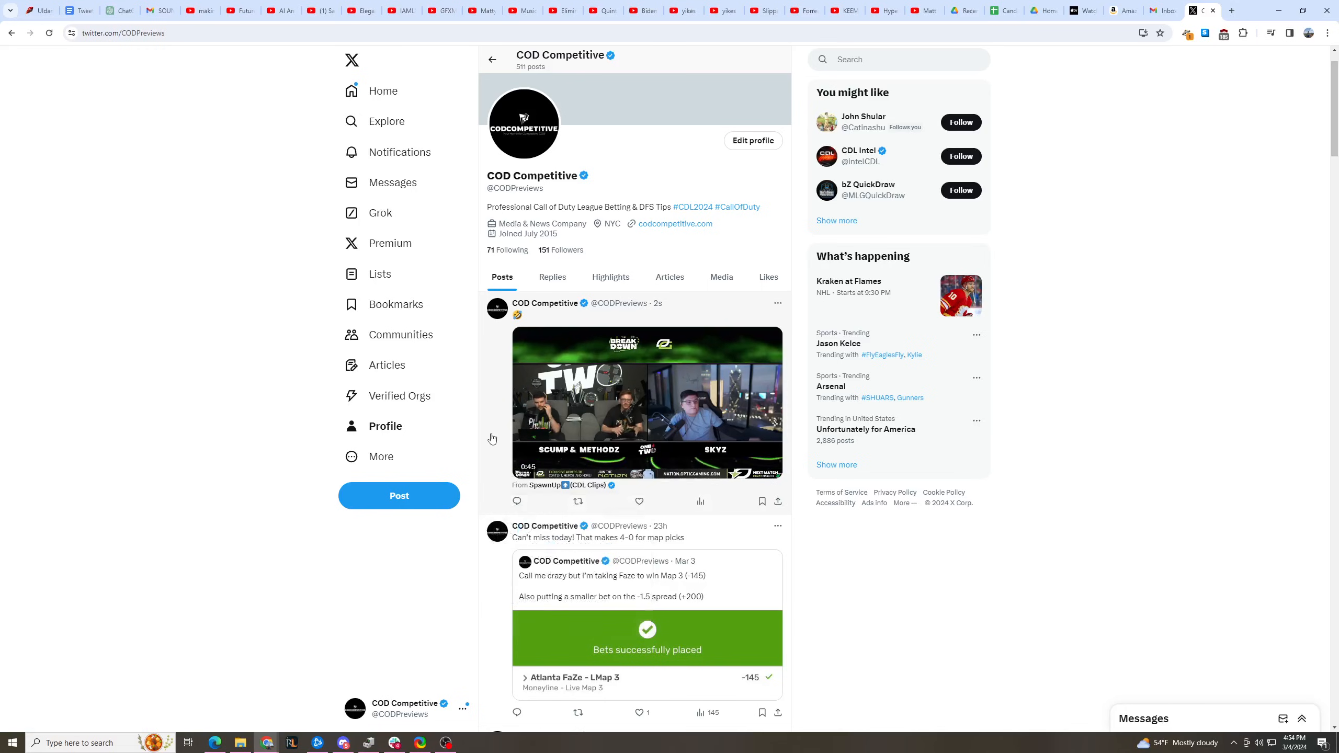
Step: Play the Scump and Skyz clip embedded in the new COD Competitive post
{"action": "left_click", "coordinate": [646, 401]}
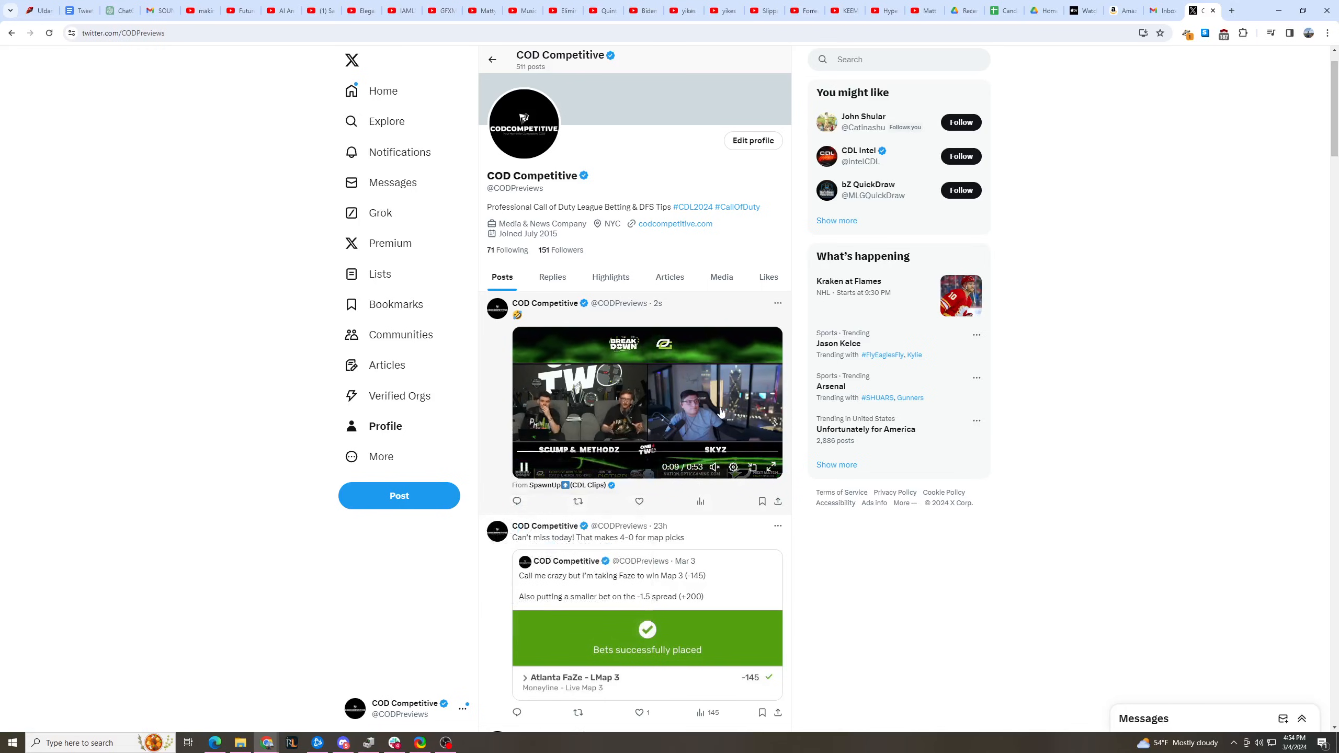